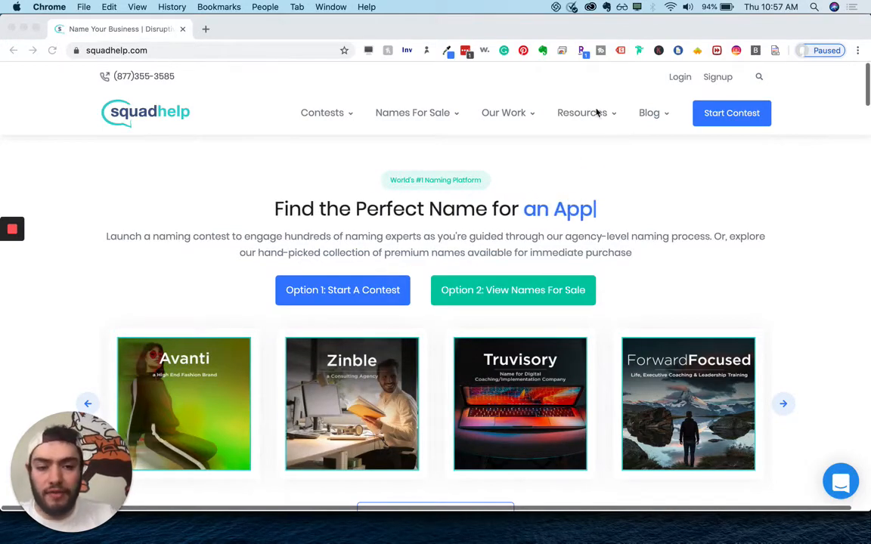
- Open the Trademark Filing Service help article from the Resources menu
click(582, 113)
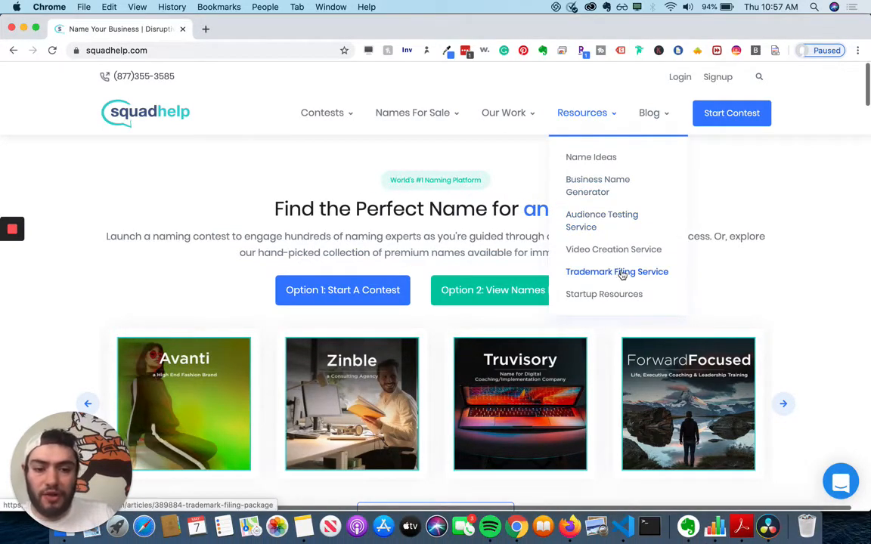
click(616, 271)
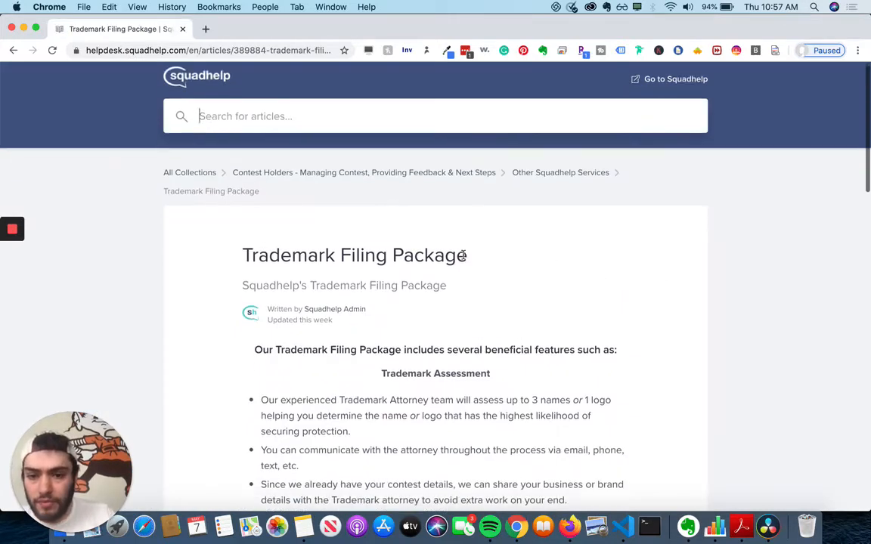
- Scroll through the Trademark Assessment bullet points to the Trademark Filing section
scroll(down, 3)
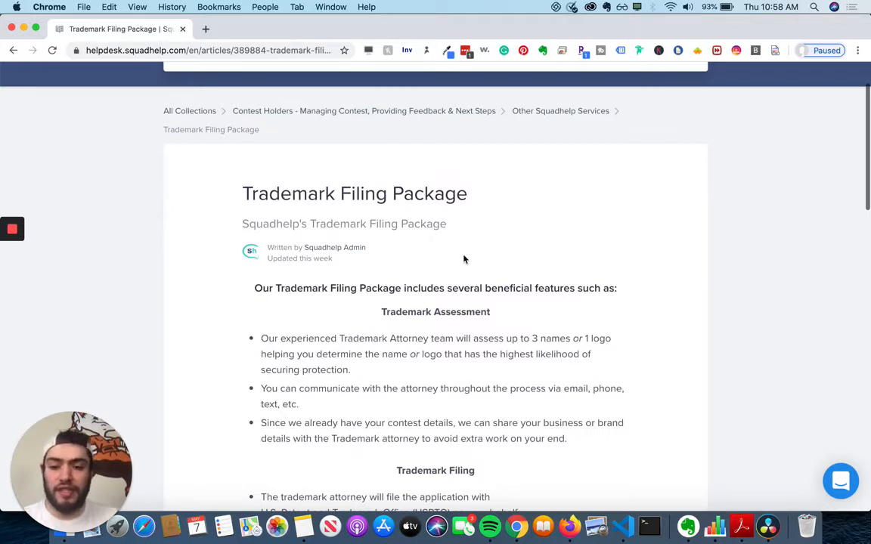
scroll(down, 3)
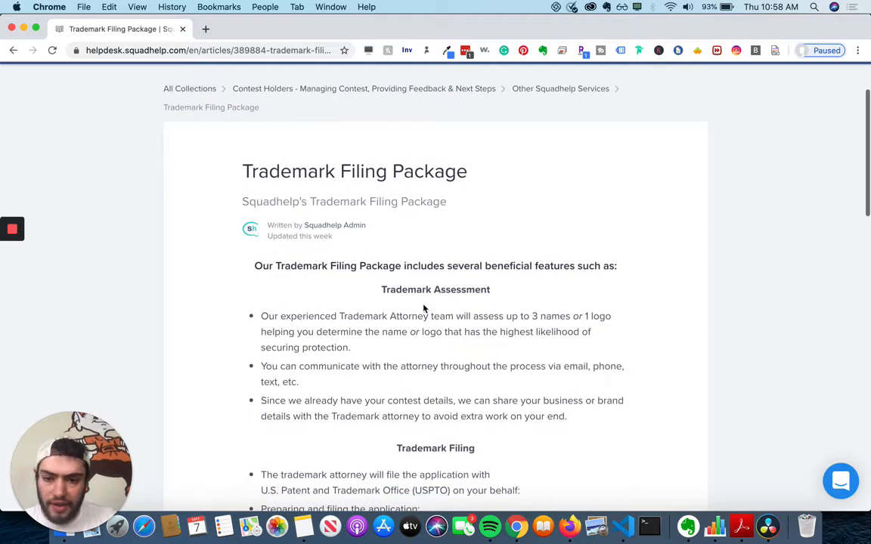
scroll(down, 3)
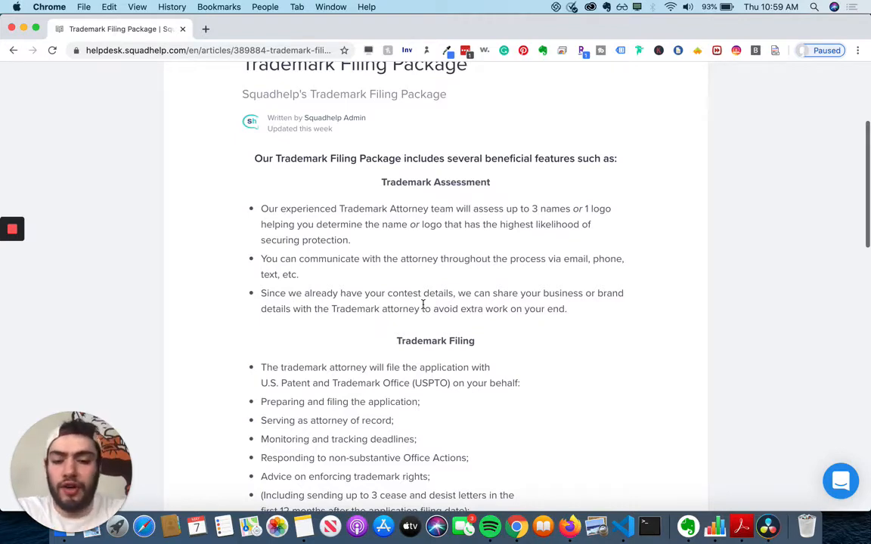
- Scroll past the Trademark Filing list to the $324 plus $225 fees pricing section
scroll(down, 3)
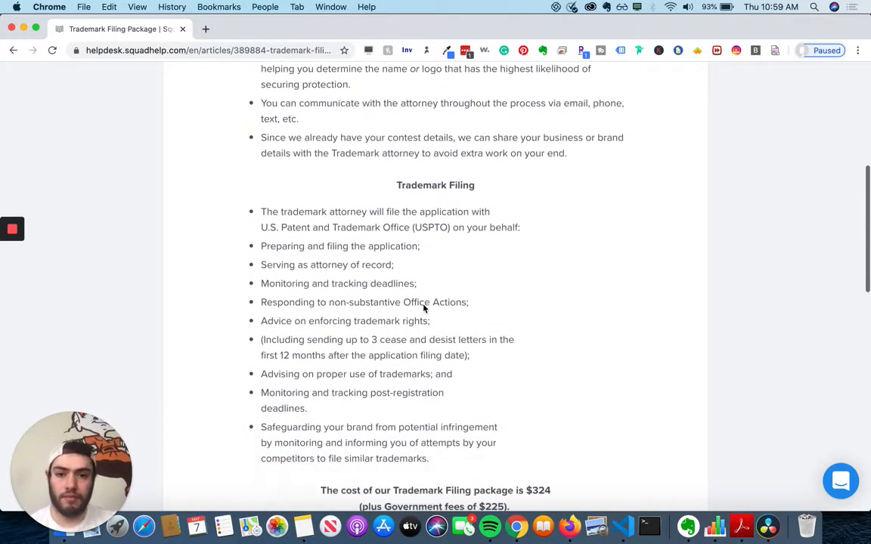
scroll(down, 3)
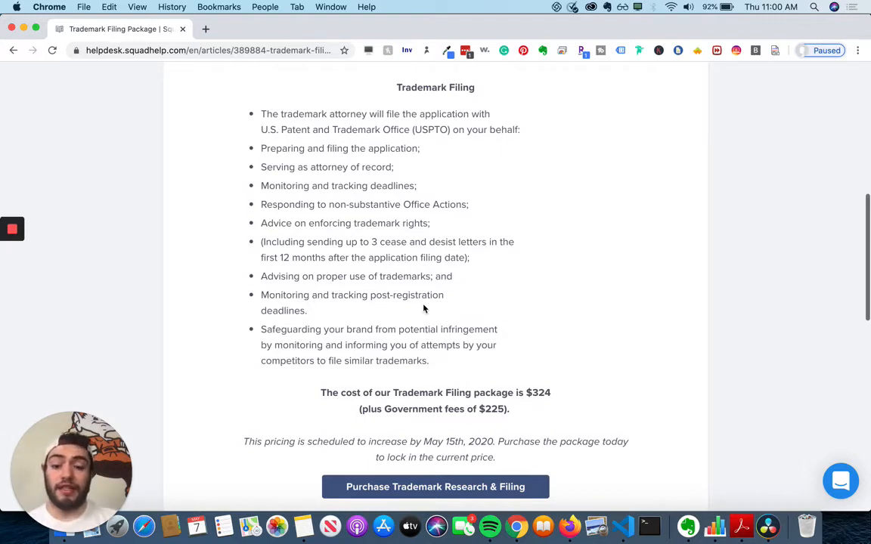
scroll(down, 3)
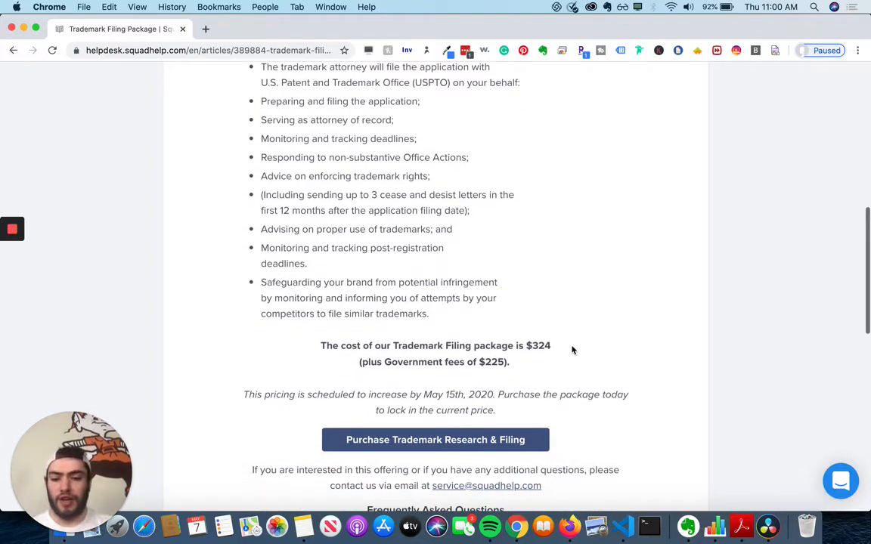
- Scroll past the purchase button and contact email to the FAQ heading
scroll(down, 3)
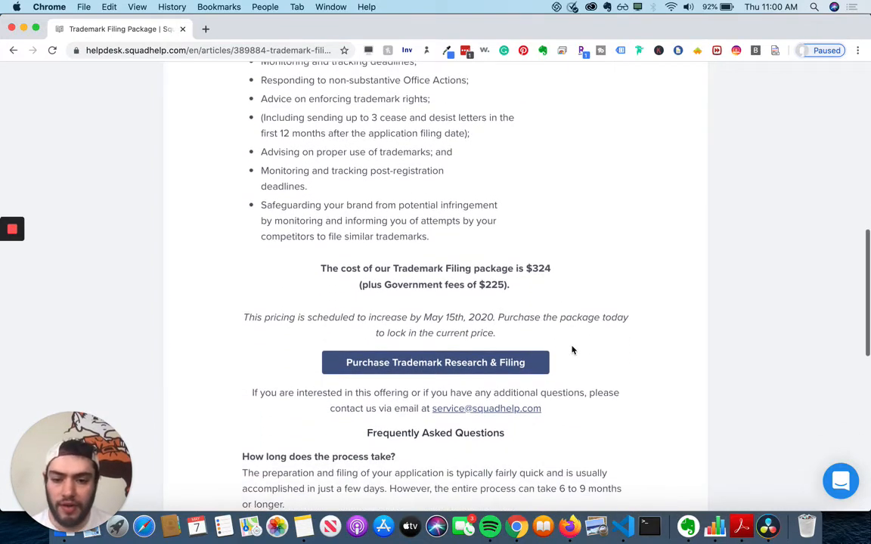
scroll(down, 3)
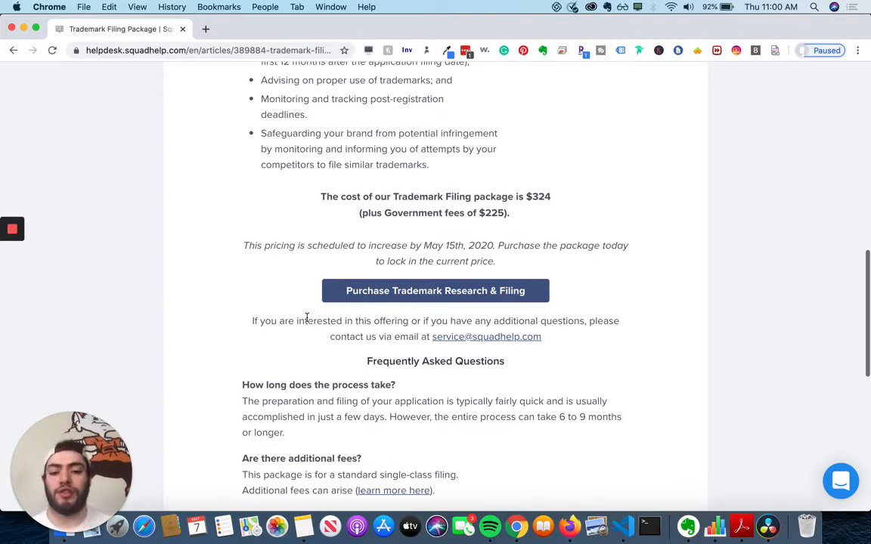
mouse_move(405, 317)
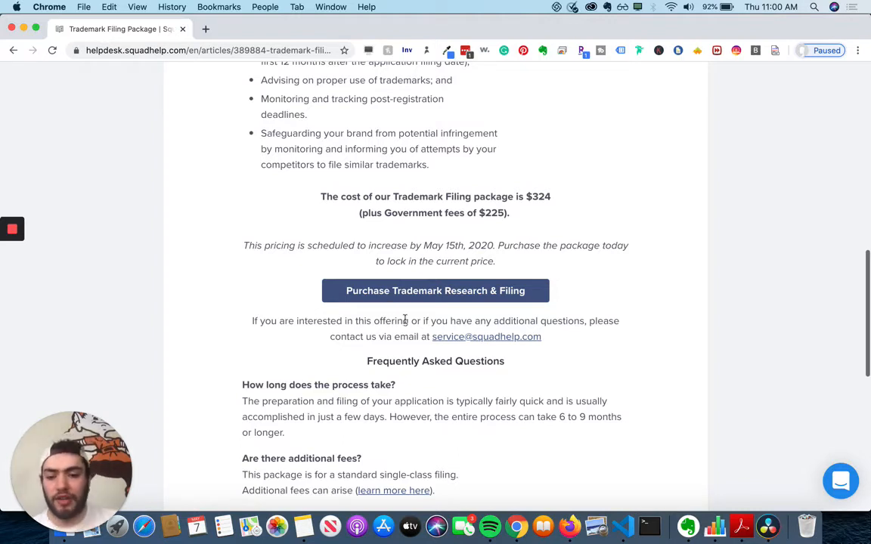
scroll(down, 3)
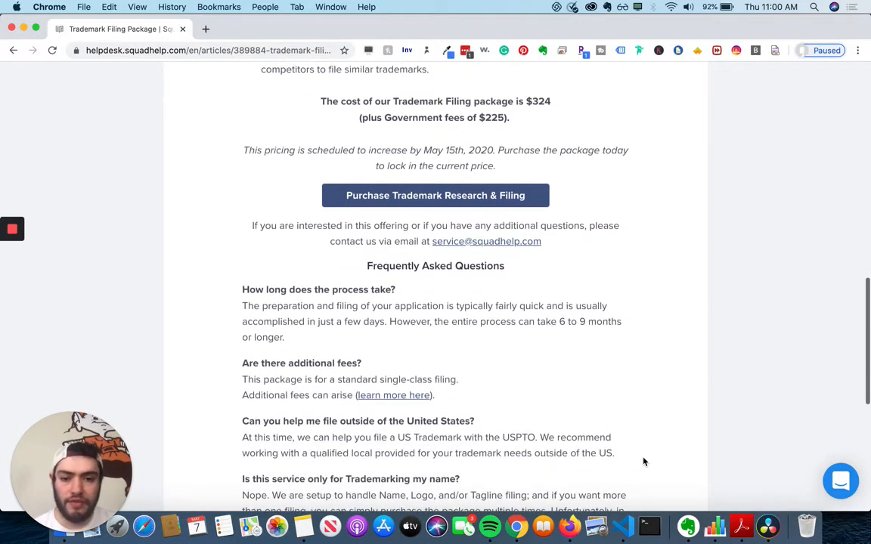
mouse_move(453, 260)
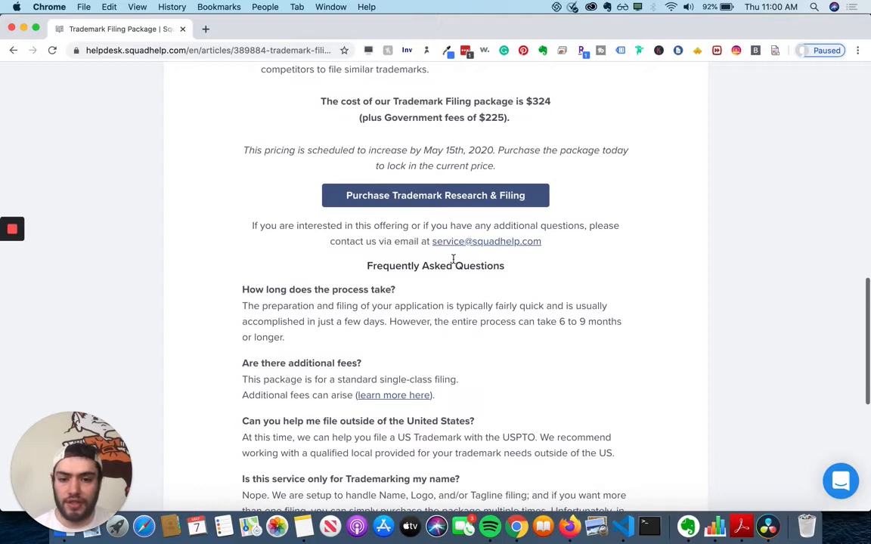
mouse_move(407, 259)
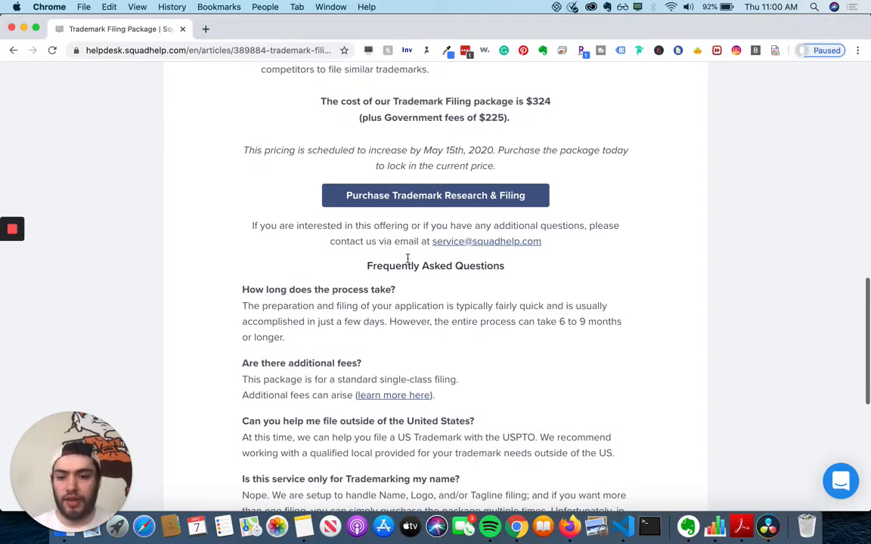
- Scroll through the FAQ to the final question about the assigned attorney
scroll(down, 3)
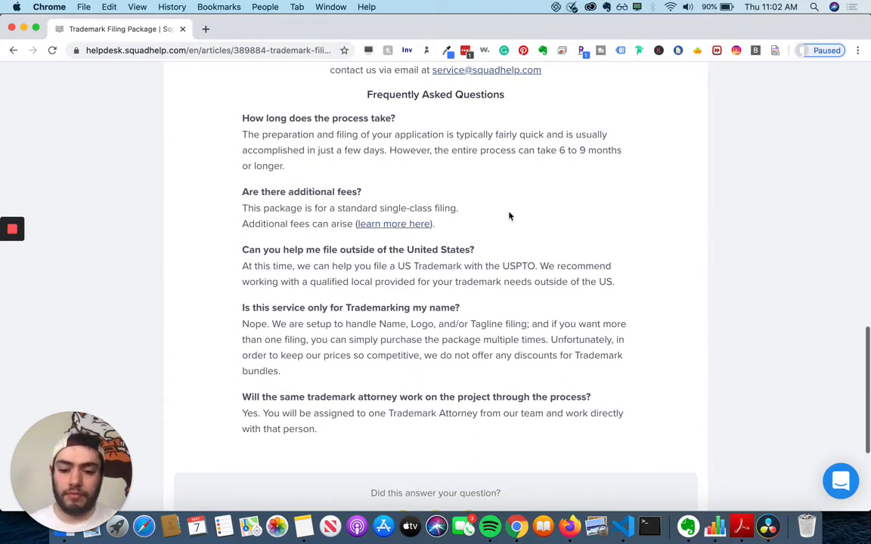
- Scroll to the bottom feedback prompt, then back up to the article's top
scroll(down, 3)
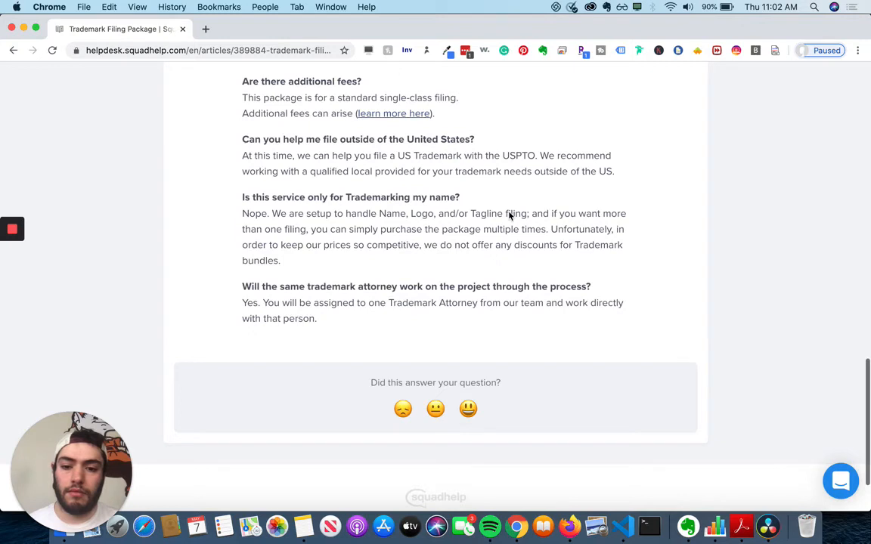
mouse_move(510, 215)
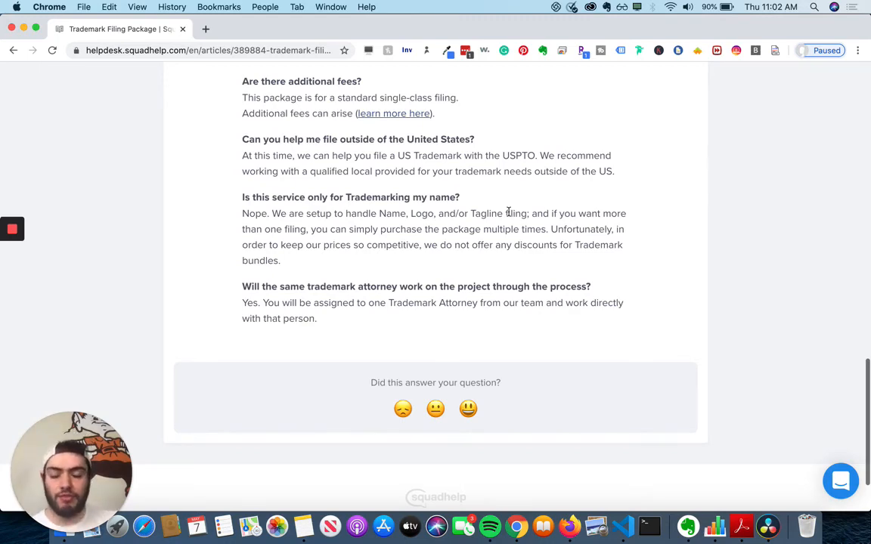
scroll(up, 3)
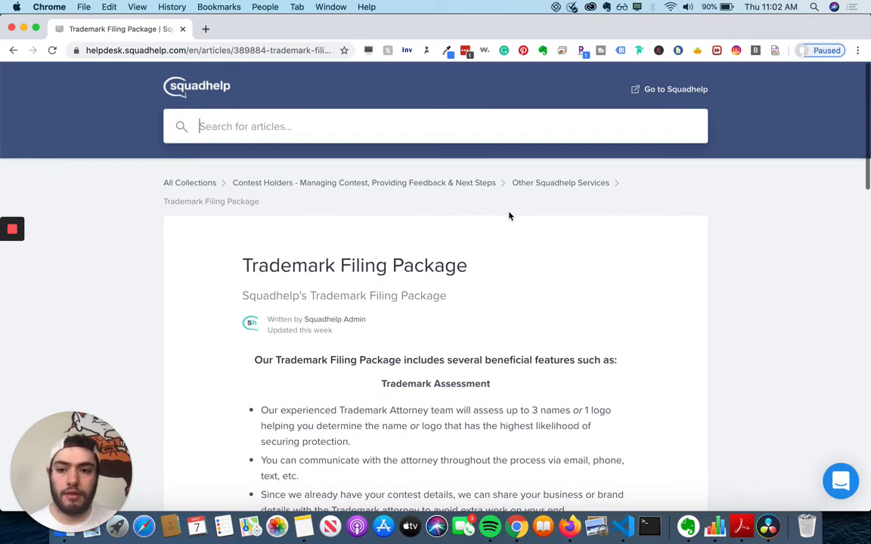